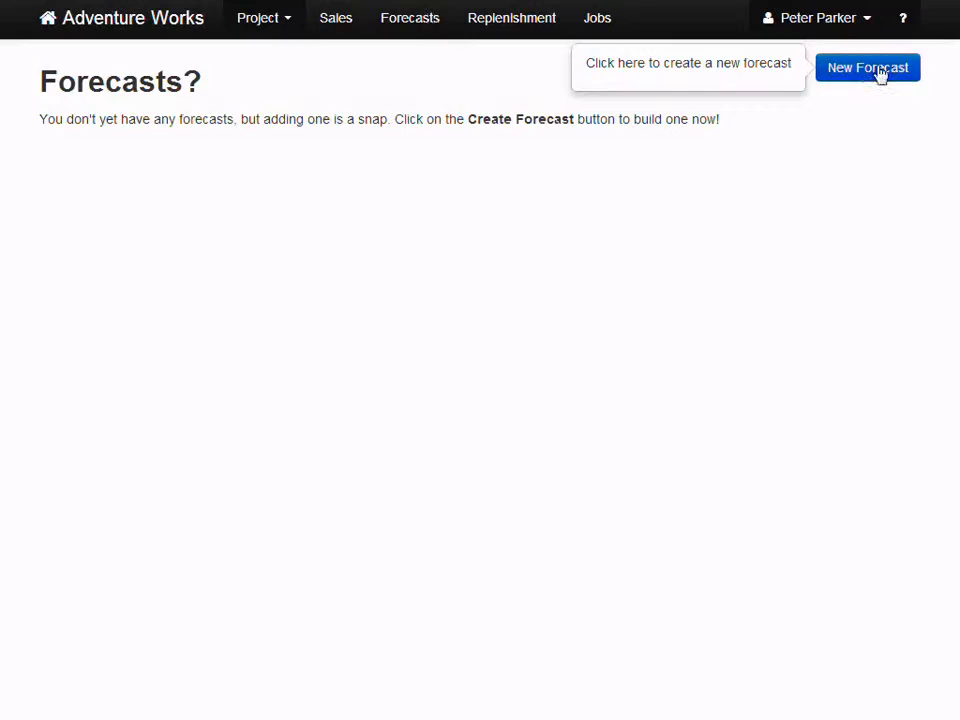
Start a new forecast and enter 'Bob's Forecast' as its description
click(867, 67)
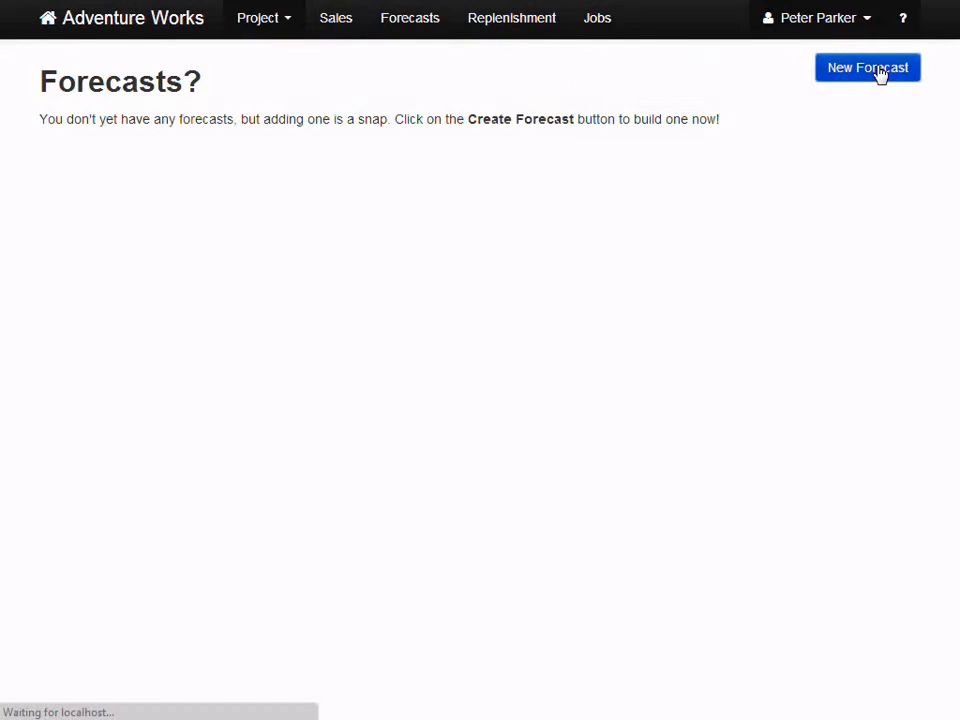
click(867, 67)
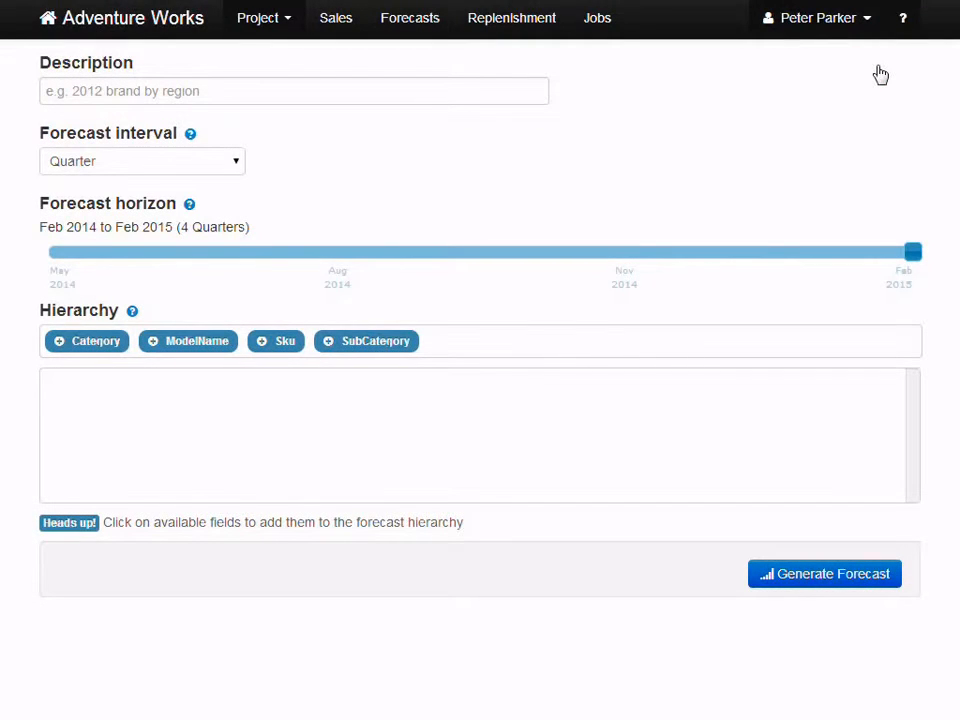
mouse_move(635, 78)
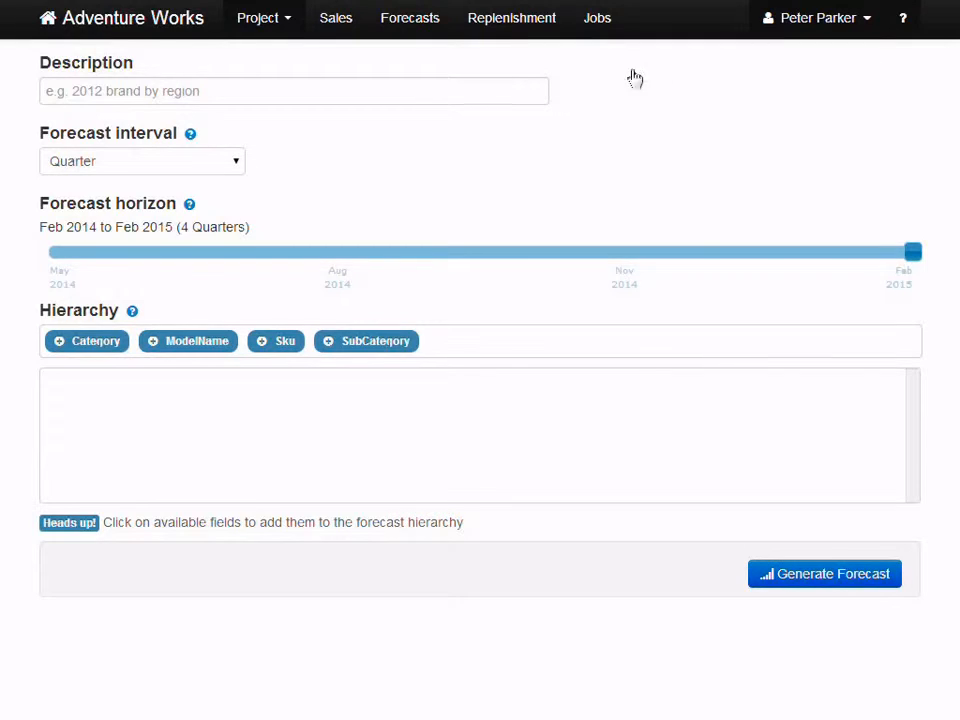
click(294, 91)
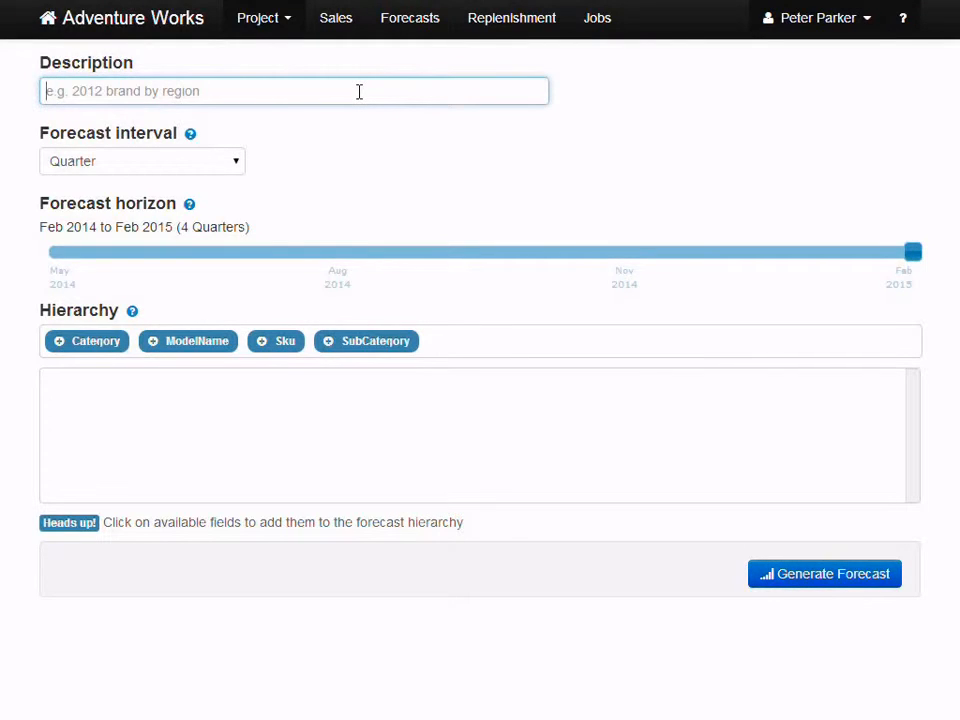
text(Bob)
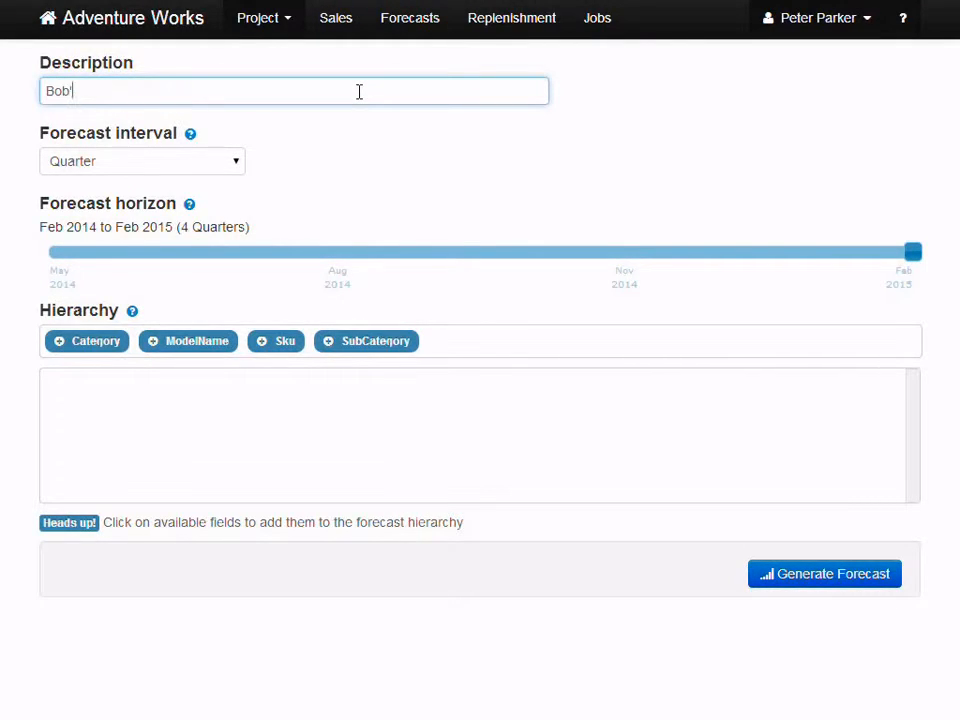
text('s Forecast)
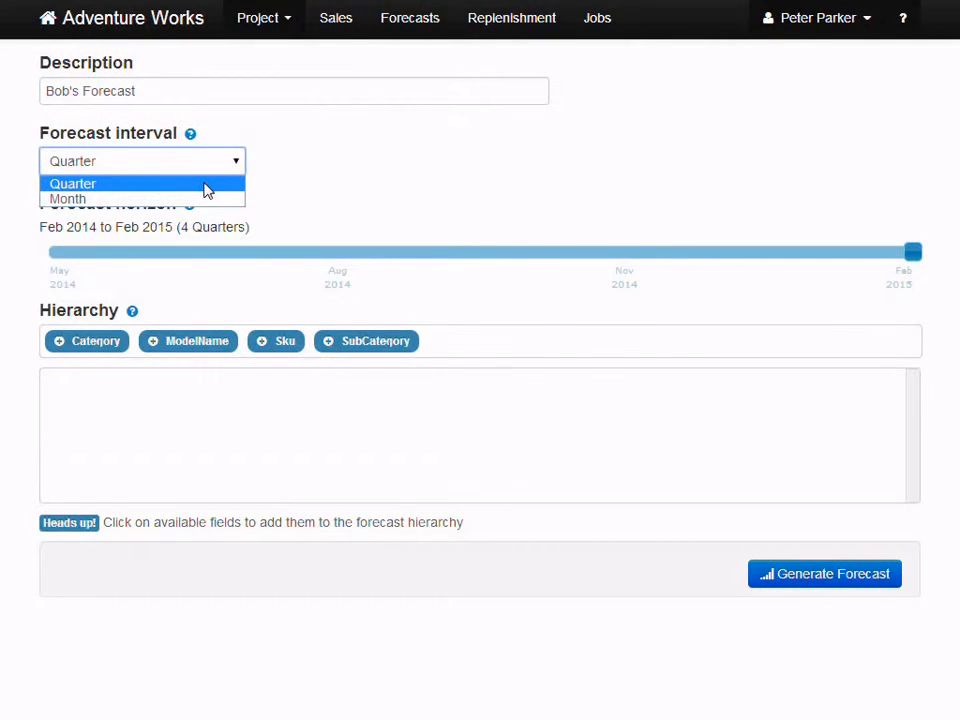
mouse_move(205, 199)
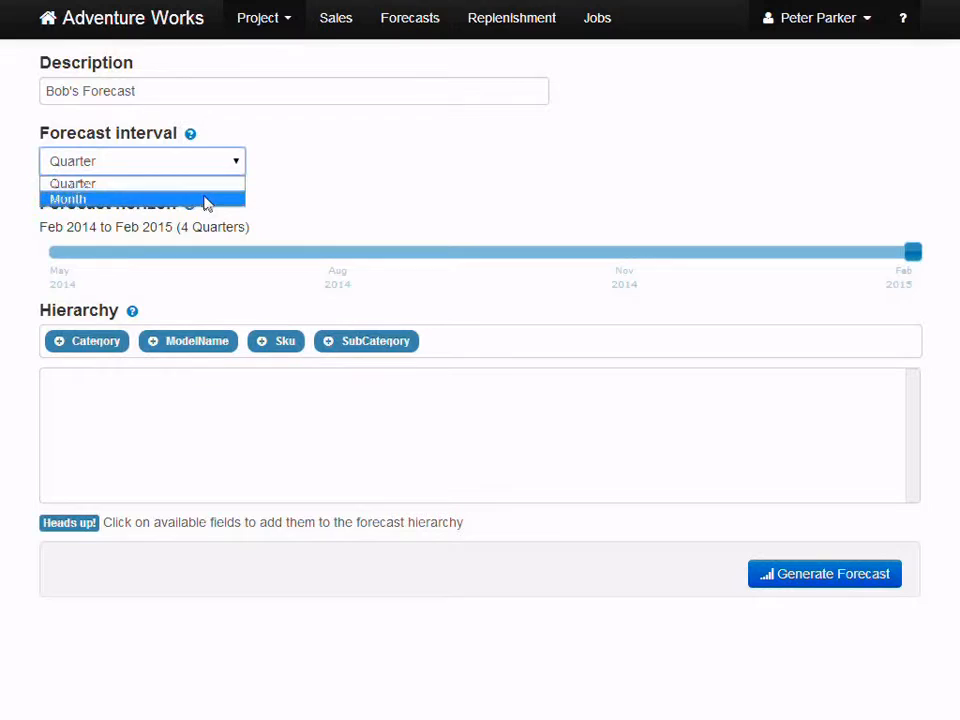
mouse_move(200, 183)
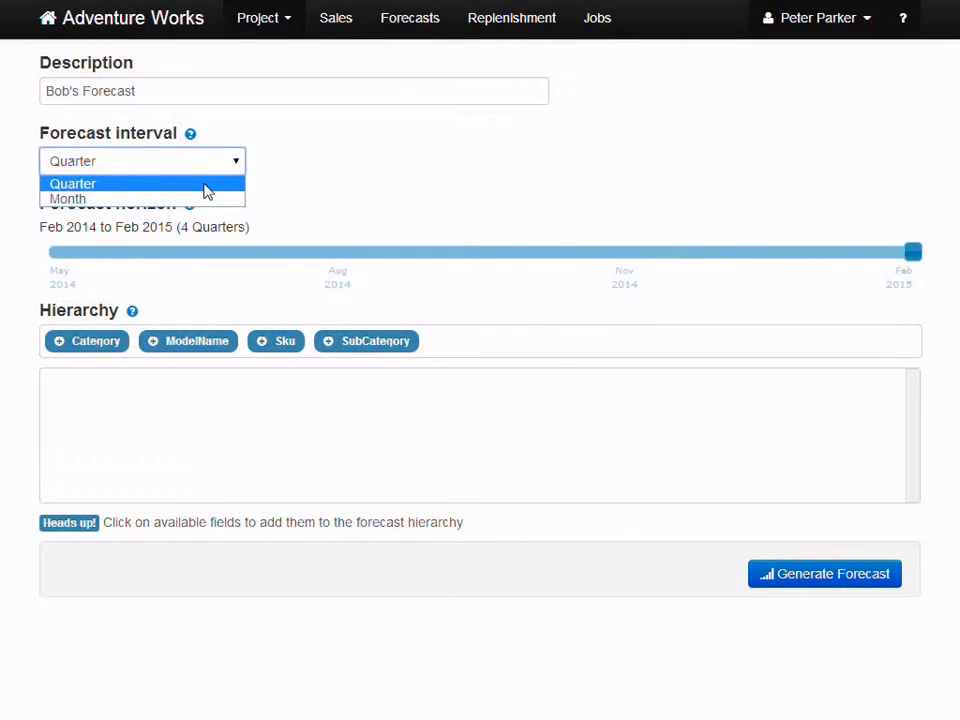
click(73, 183)
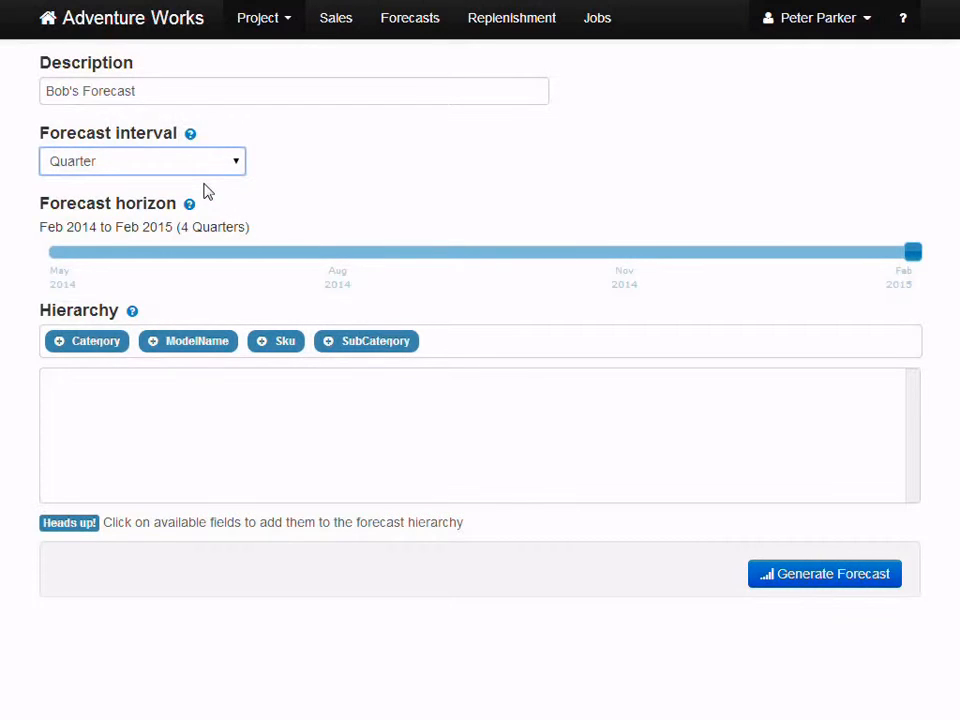
mouse_move(207, 197)
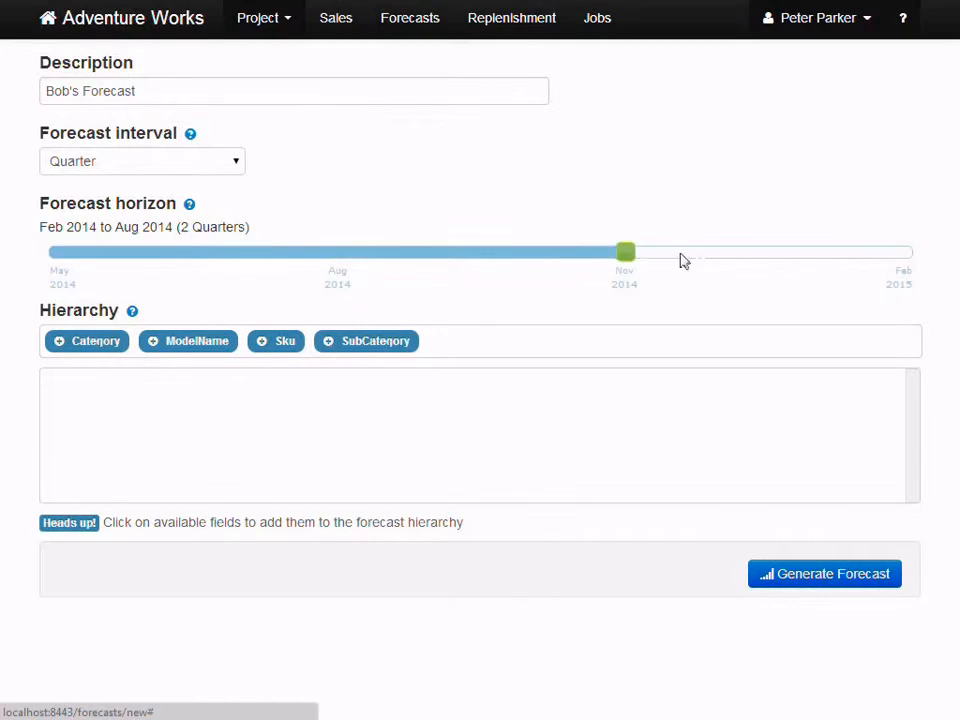
drag(625, 252, 912, 252)
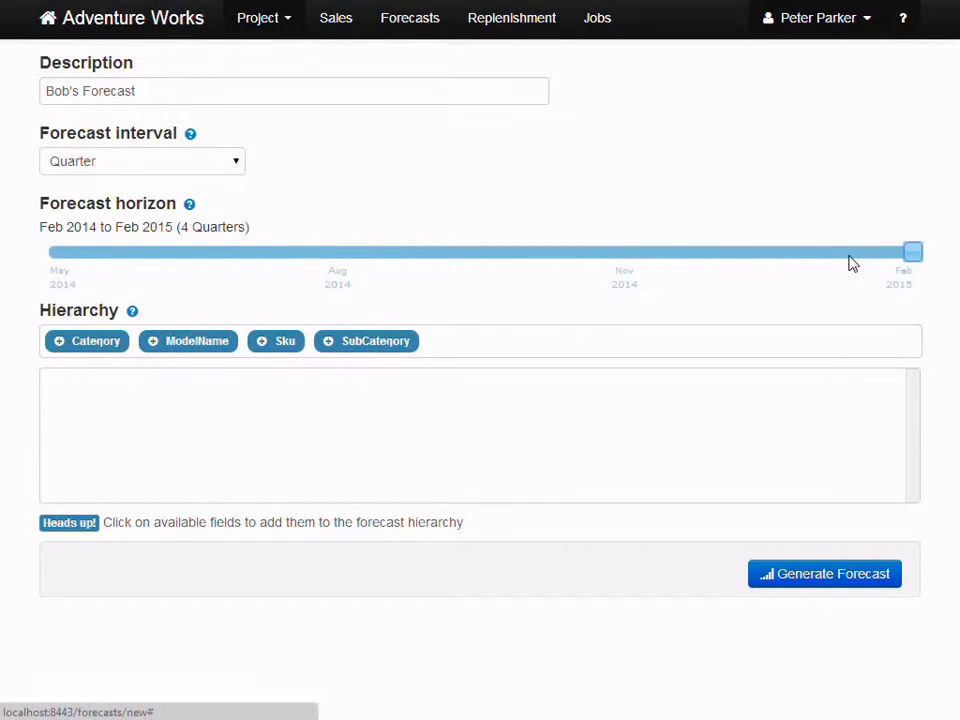
mouse_move(293, 316)
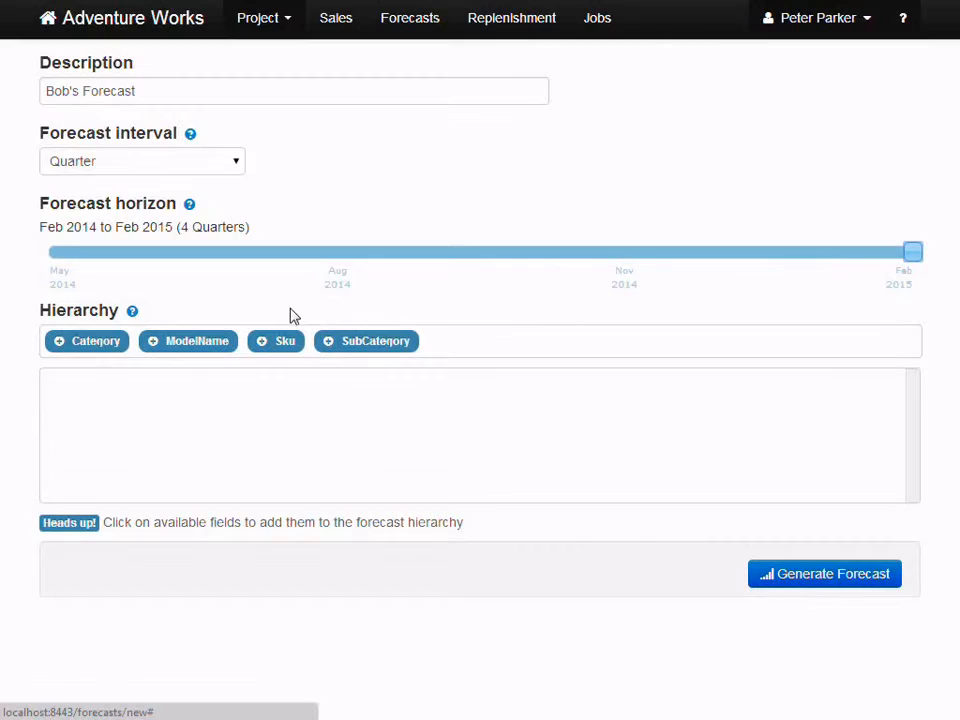
mouse_move(280, 316)
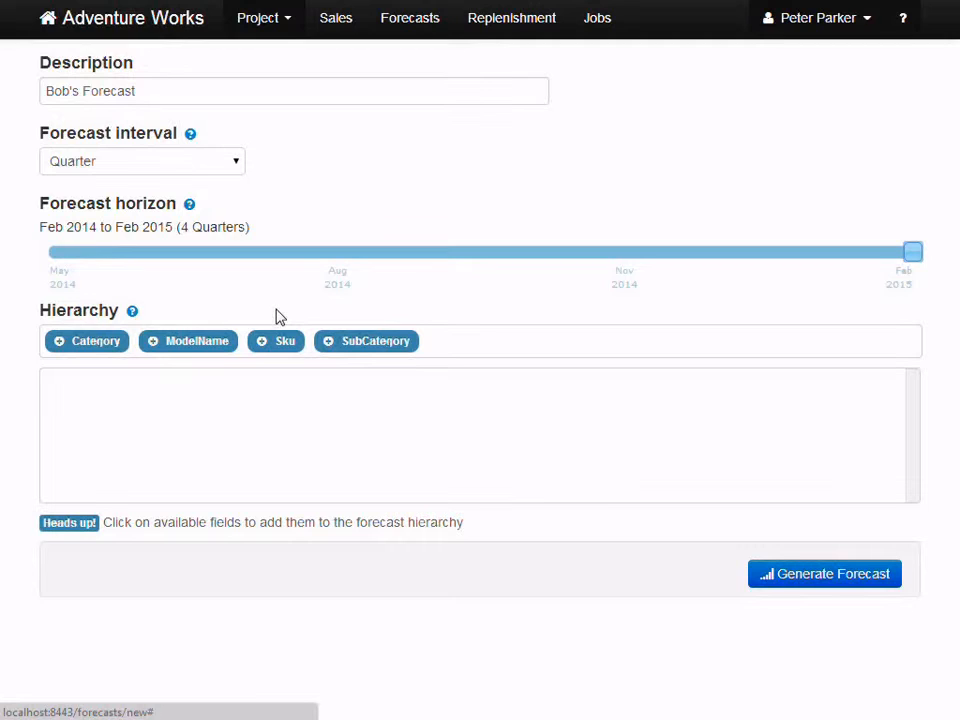
mouse_move(200, 314)
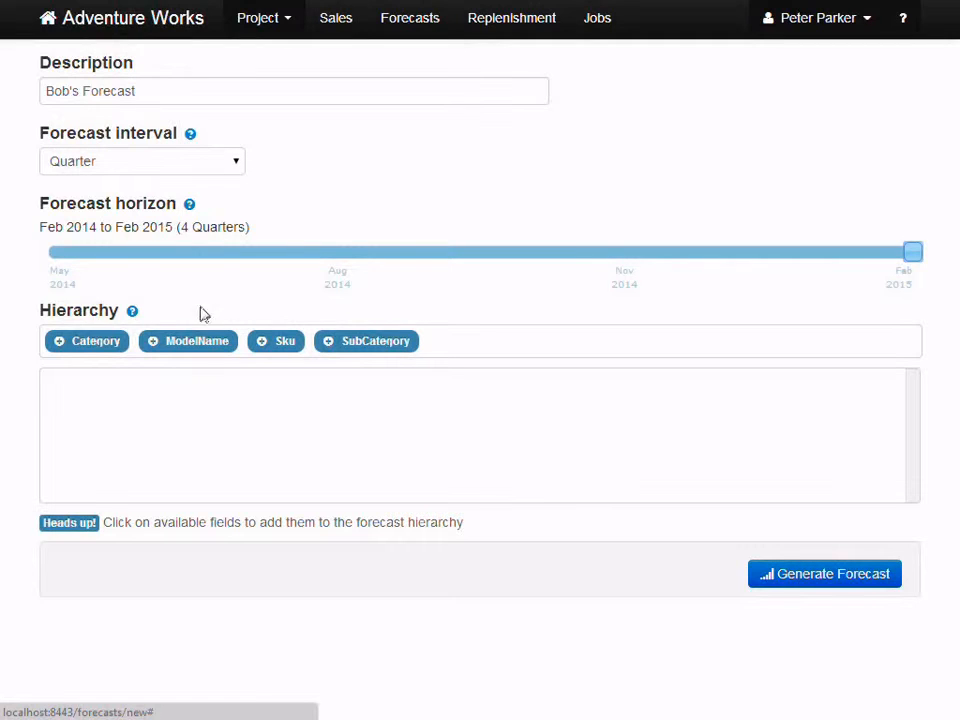
Add Category, then SubCategory, as the top forecast hierarchy levels
click(86, 341)
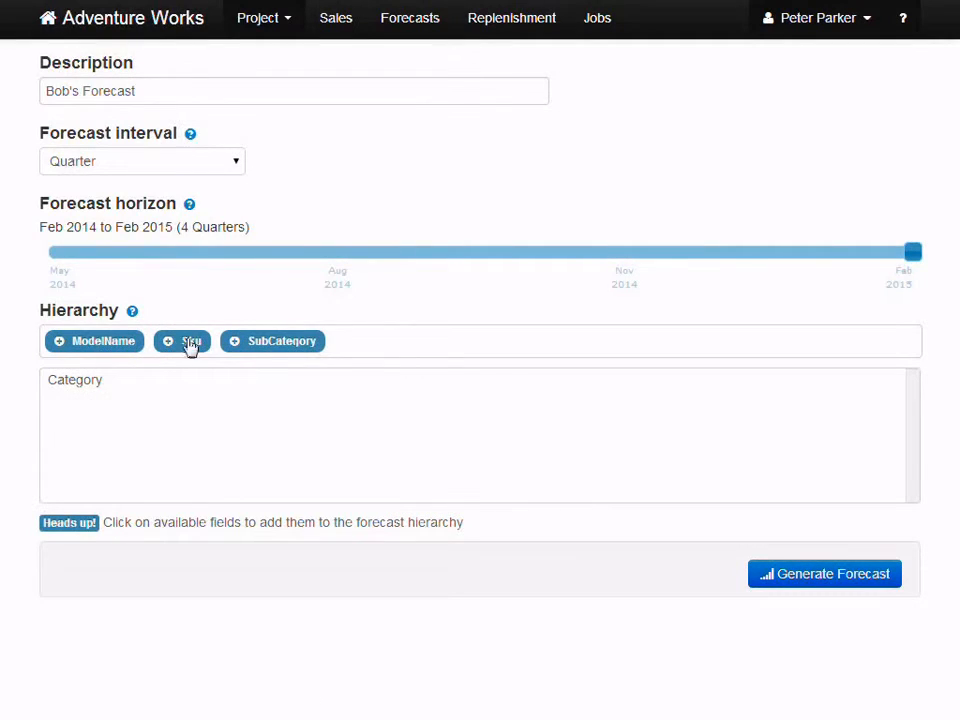
click(182, 341)
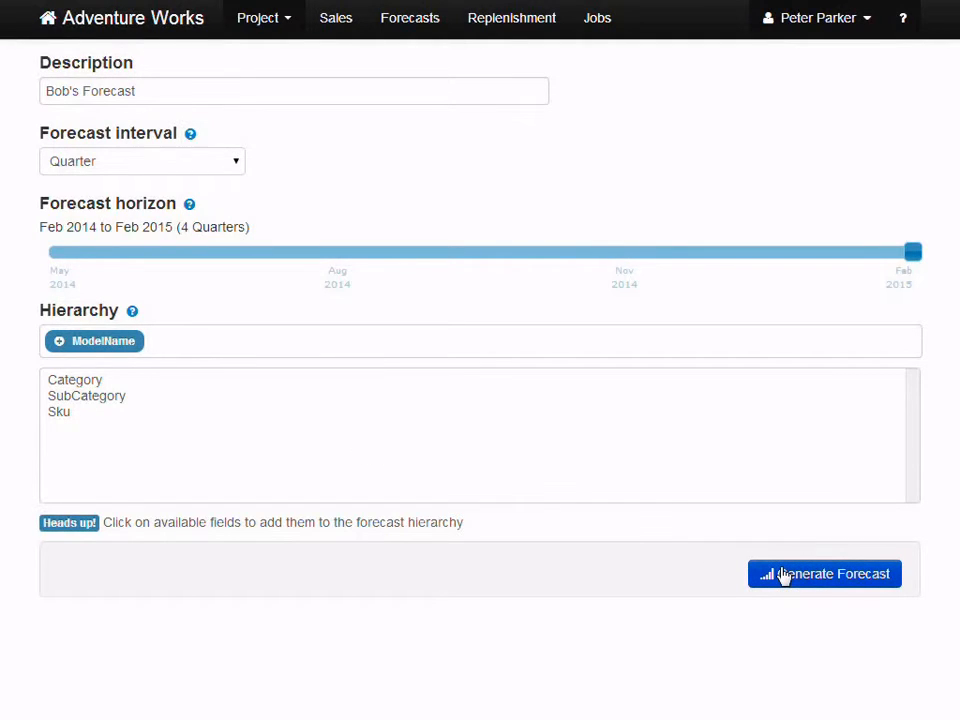
Generate Bob's Forecast and view its job in Running Jobs
click(824, 573)
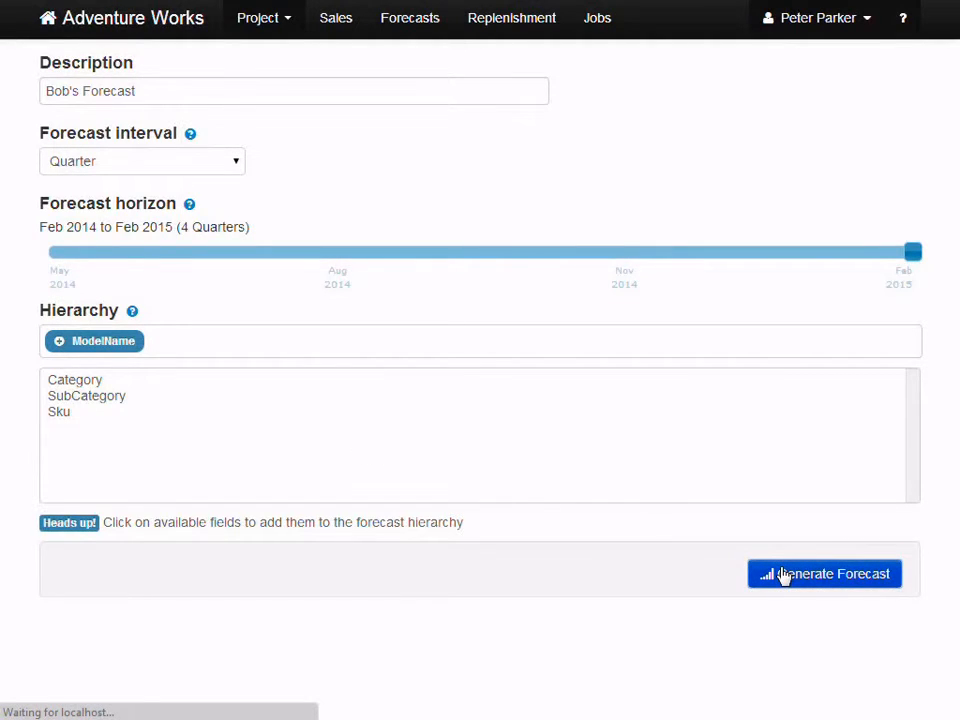
click(823, 573)
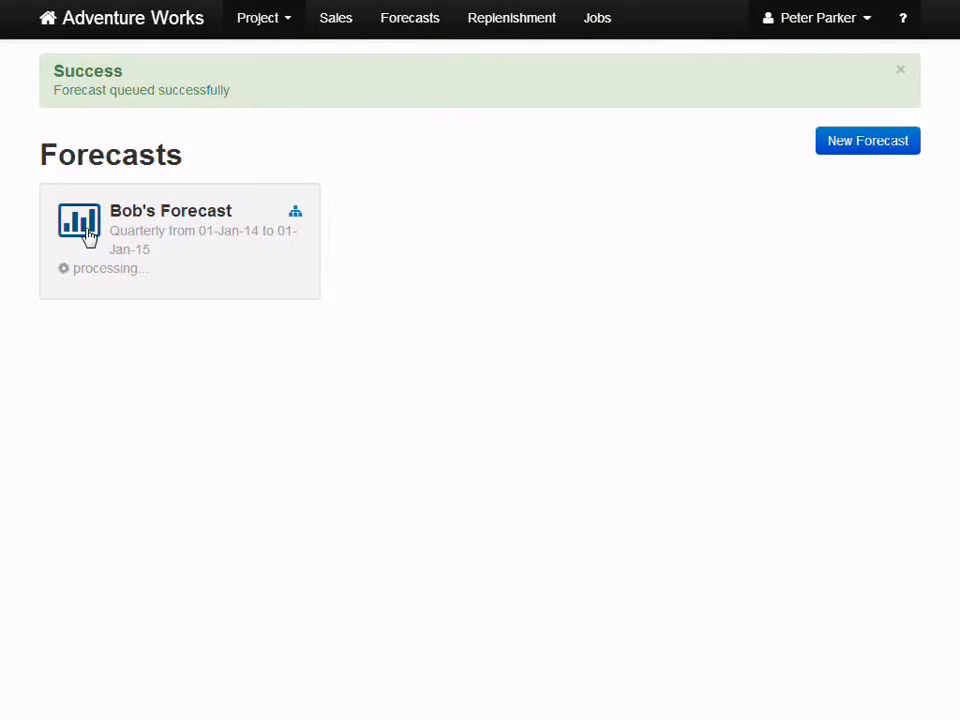
click(596, 17)
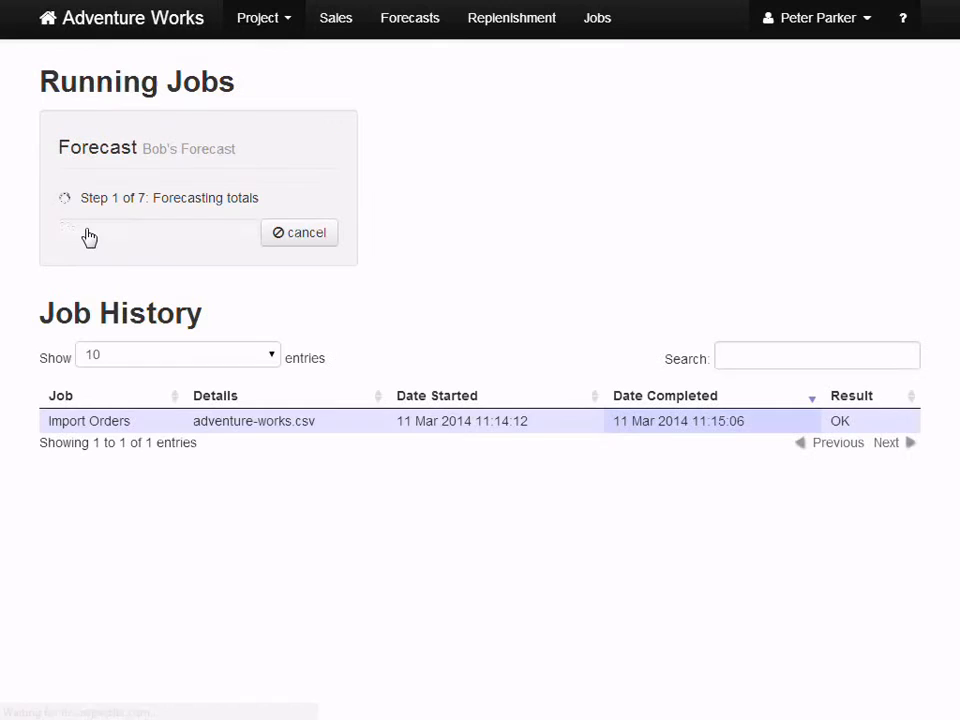
mouse_move(397, 293)
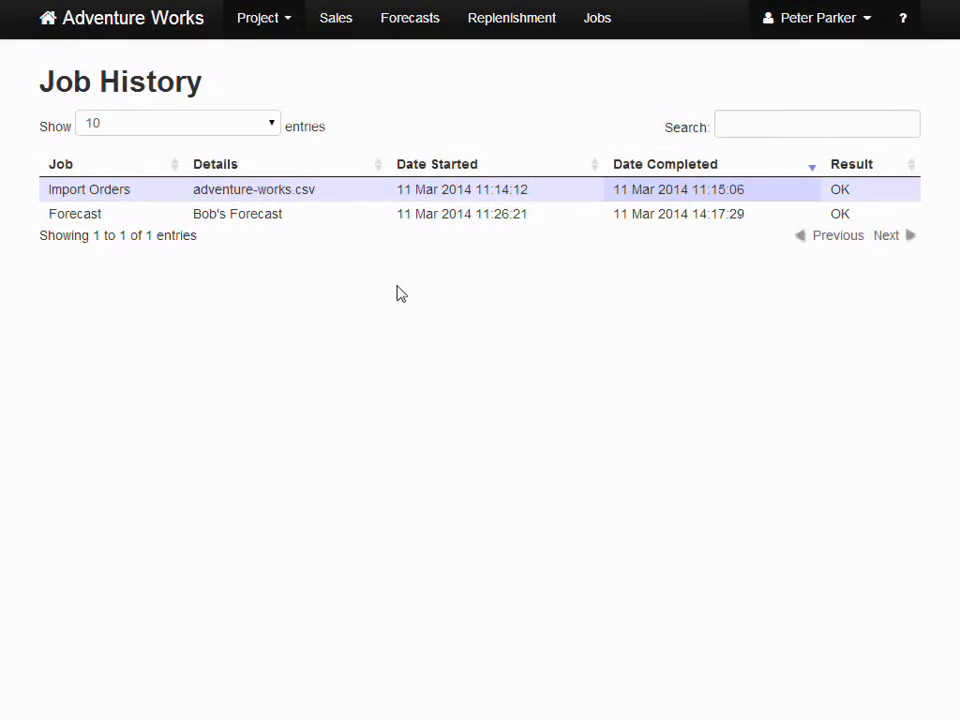
mouse_move(409, 129)
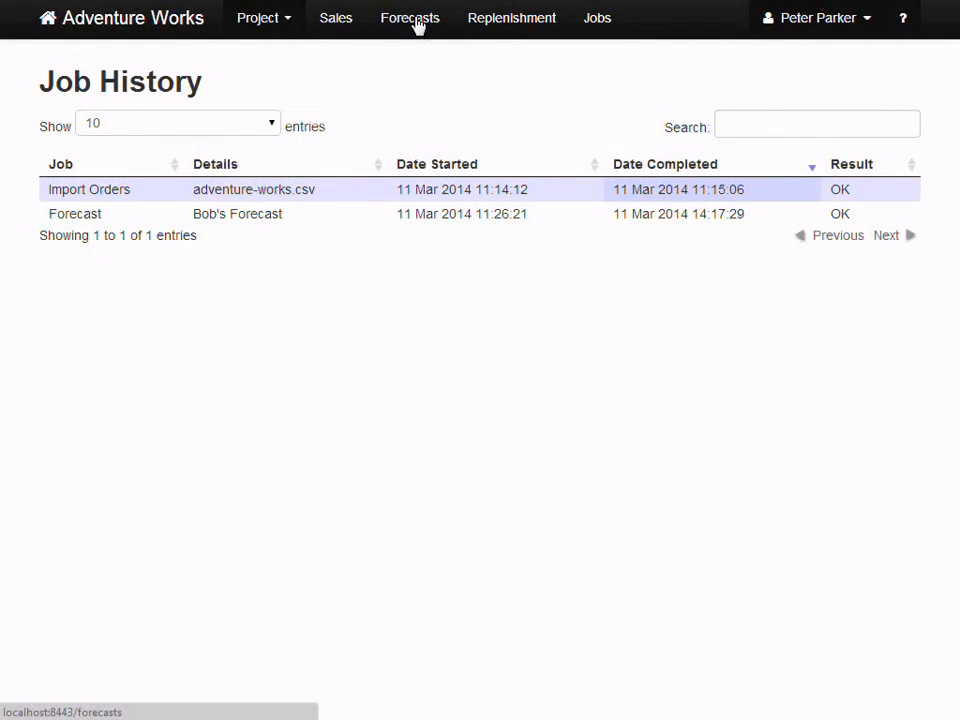
Open Bob's Forecast and drill through All sales and Clothing to Shorts
click(409, 18)
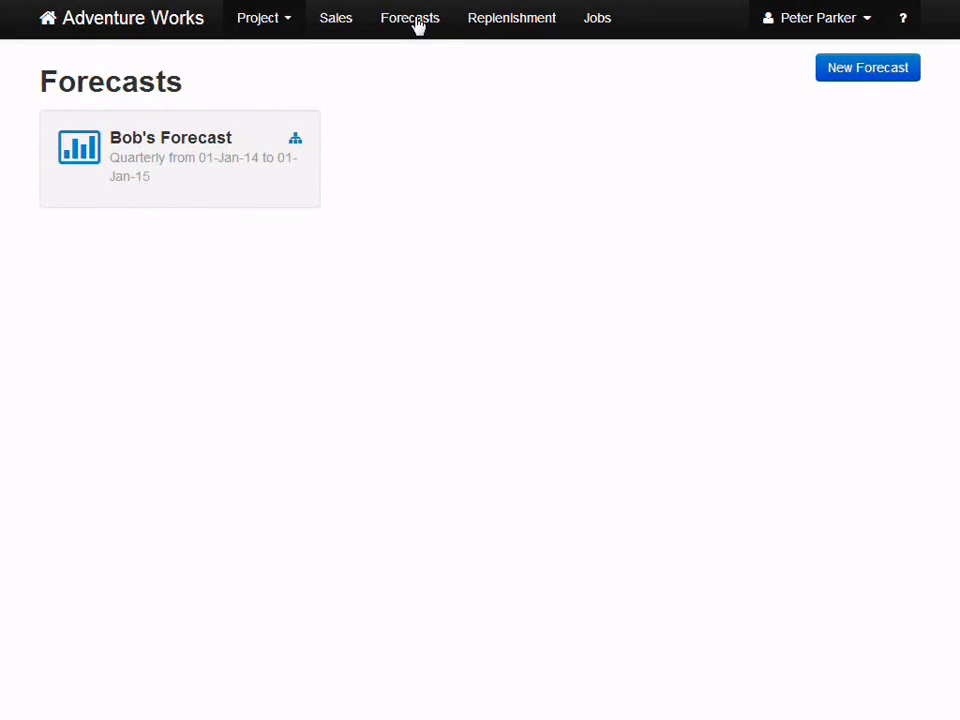
mouse_move(78, 152)
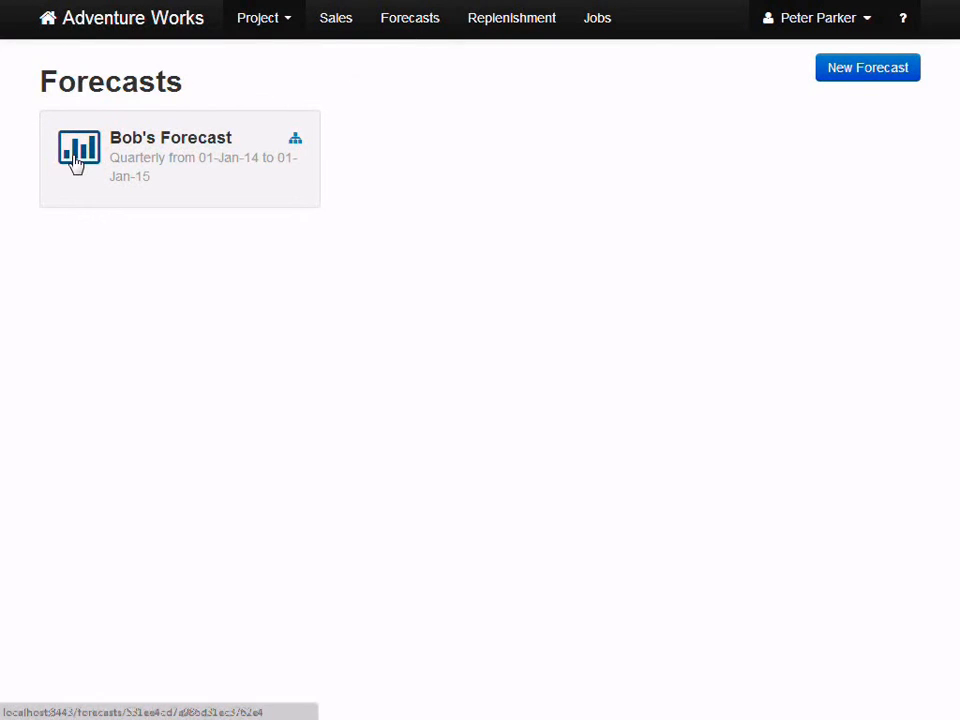
click(180, 157)
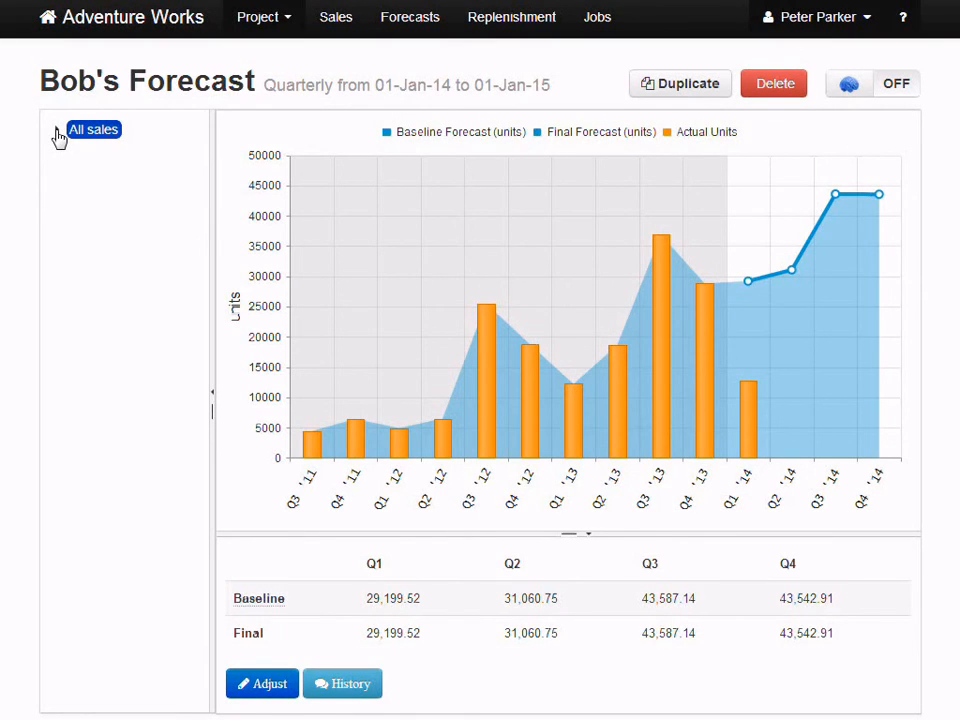
click(58, 129)
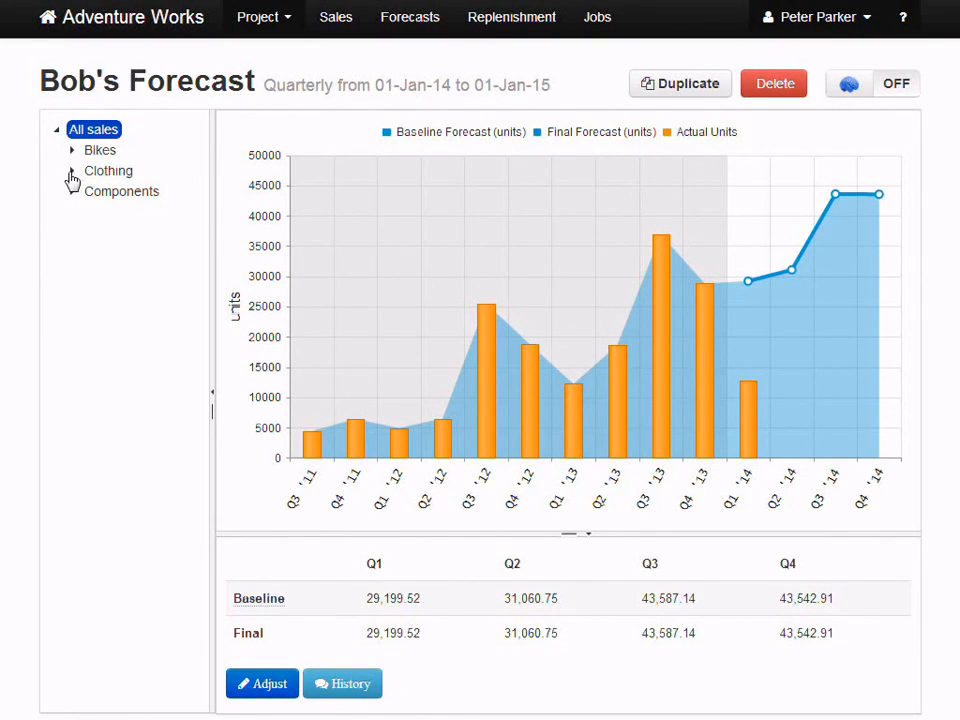
click(72, 170)
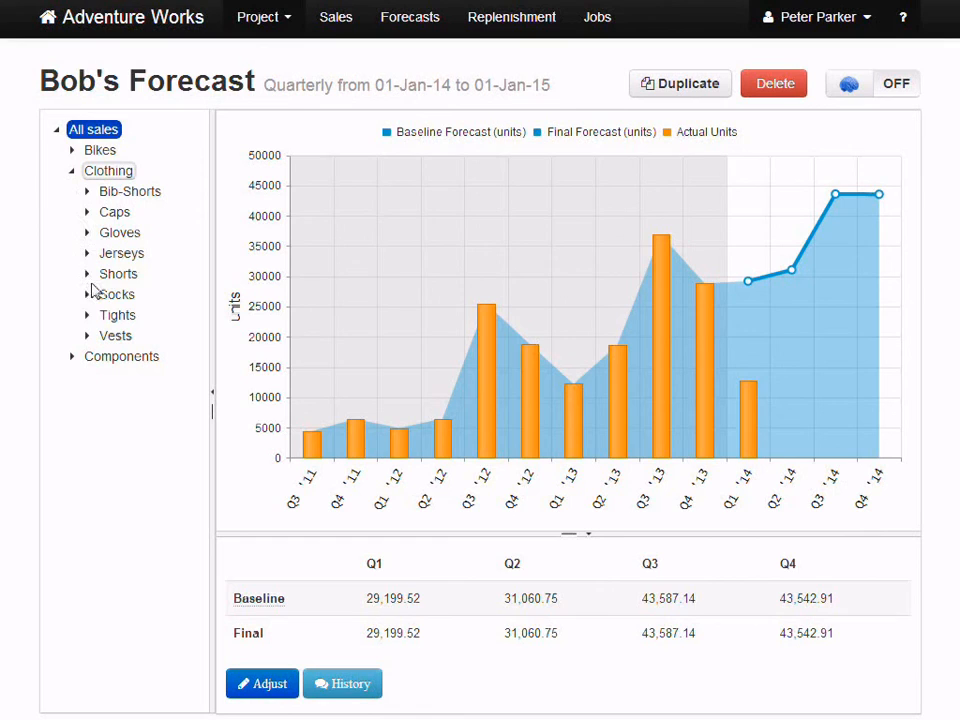
click(118, 273)
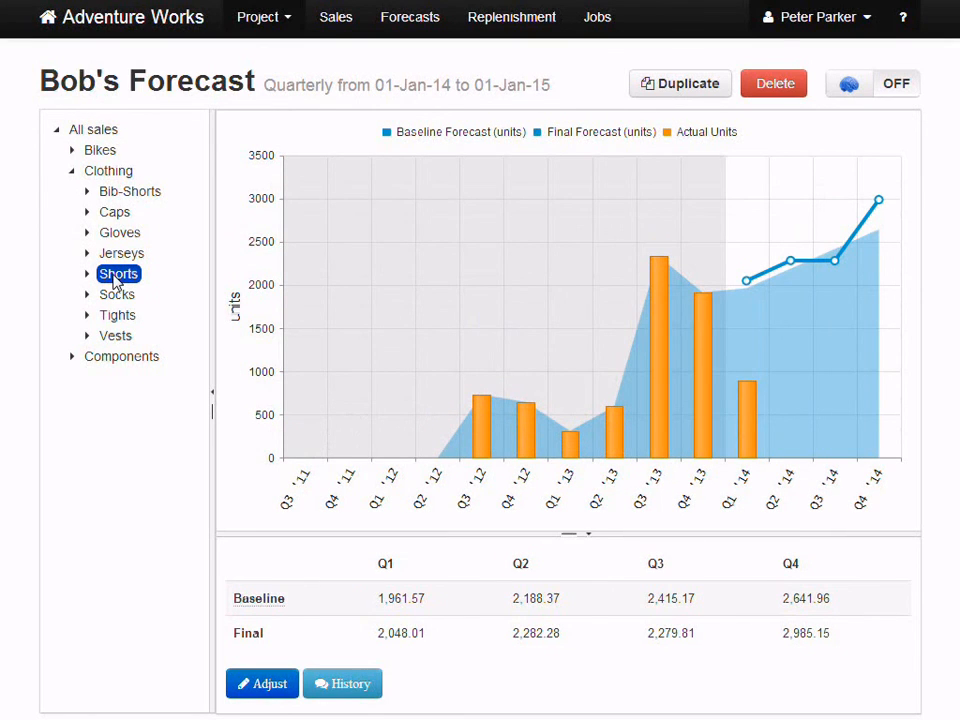